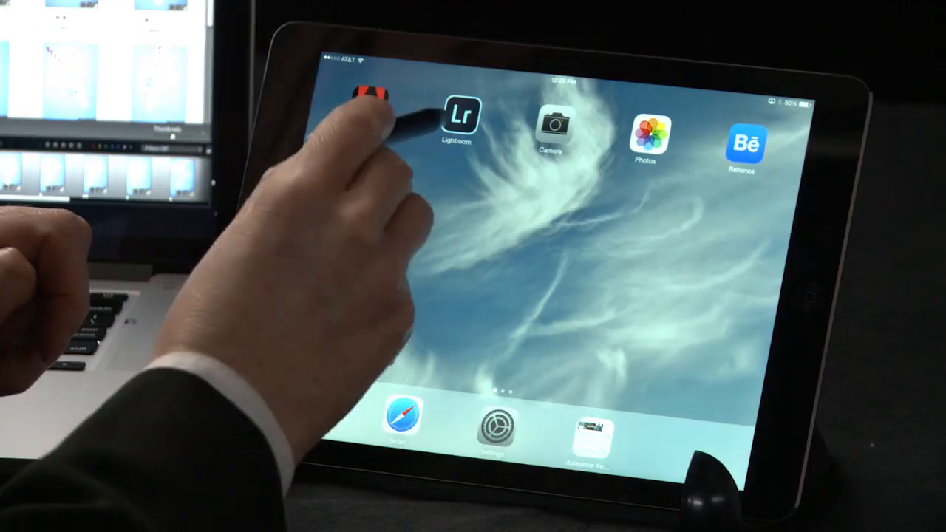
click(461, 118)
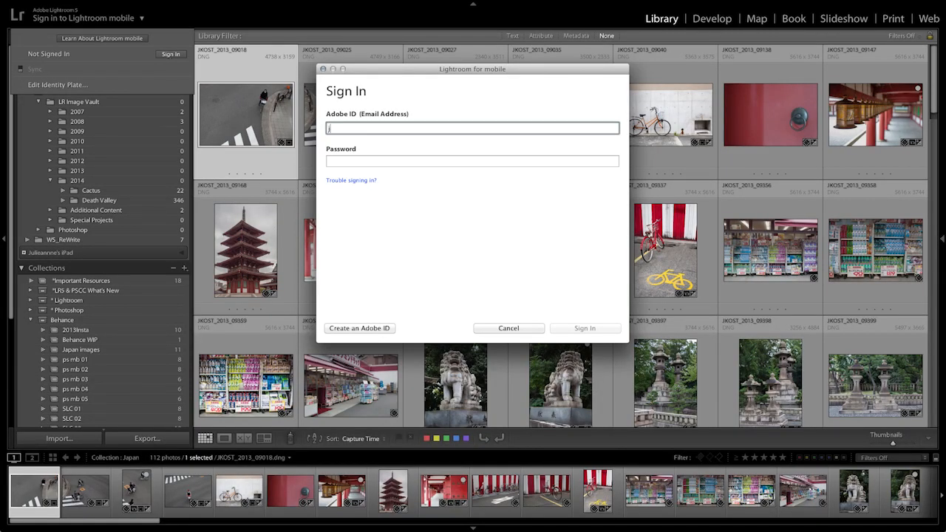
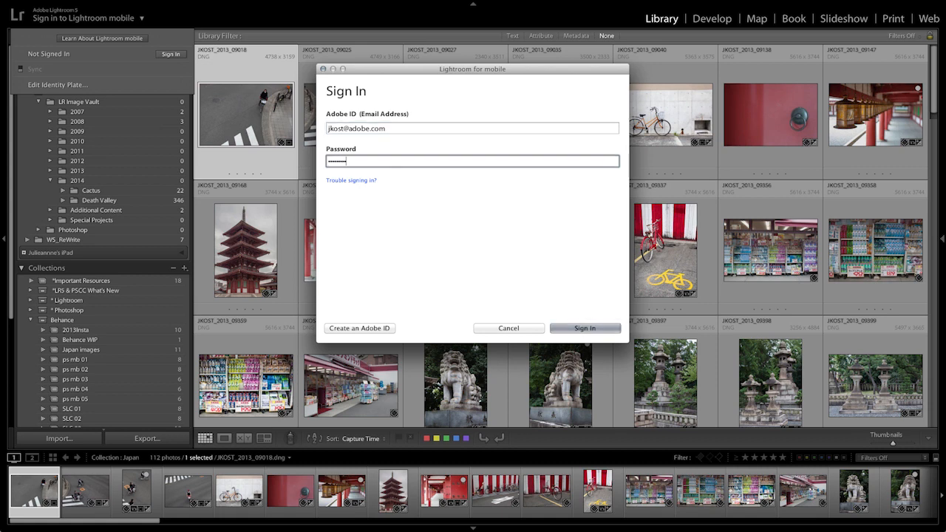
click(585, 328)
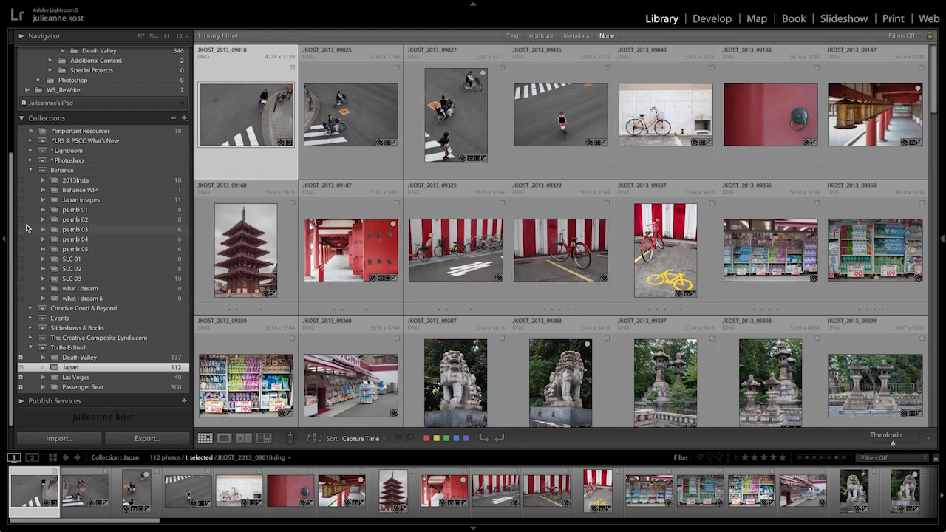
mouse_move(23, 215)
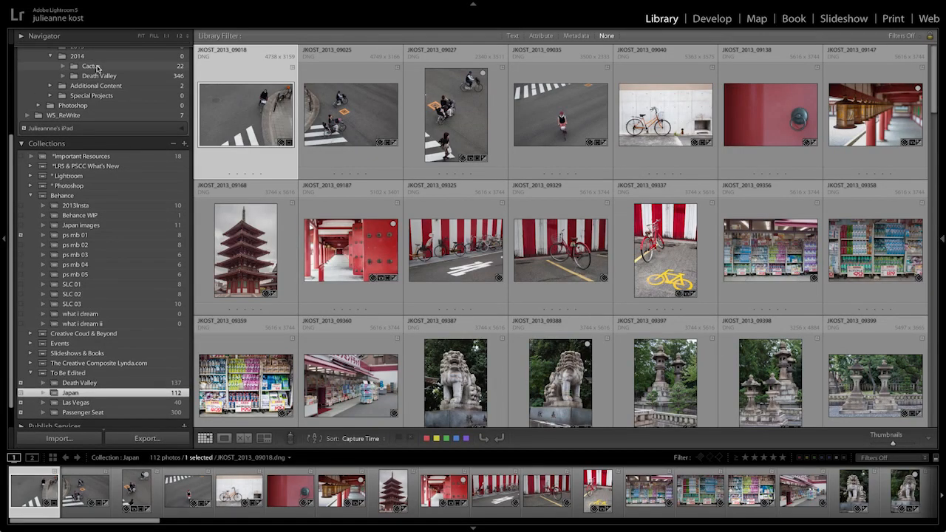
Step: Select the Cactus folder to display its 22 photos
click(90, 66)
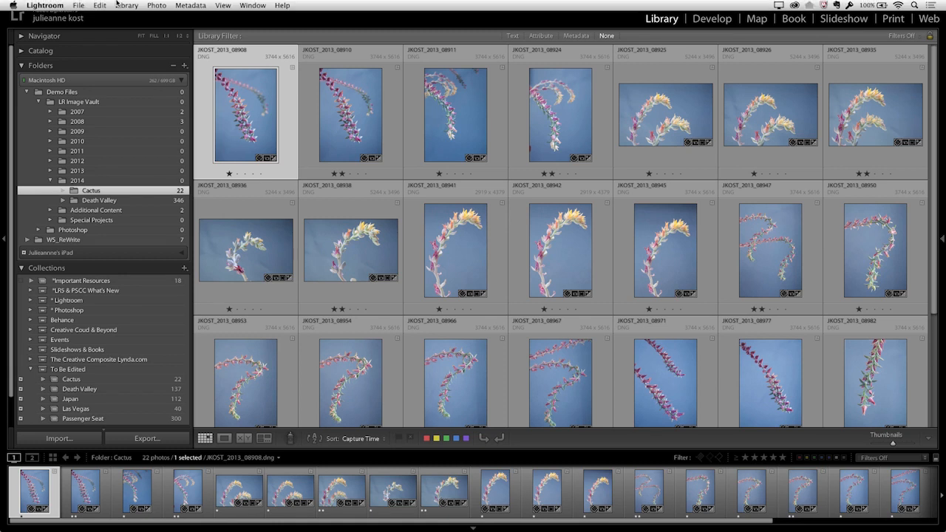
click(127, 5)
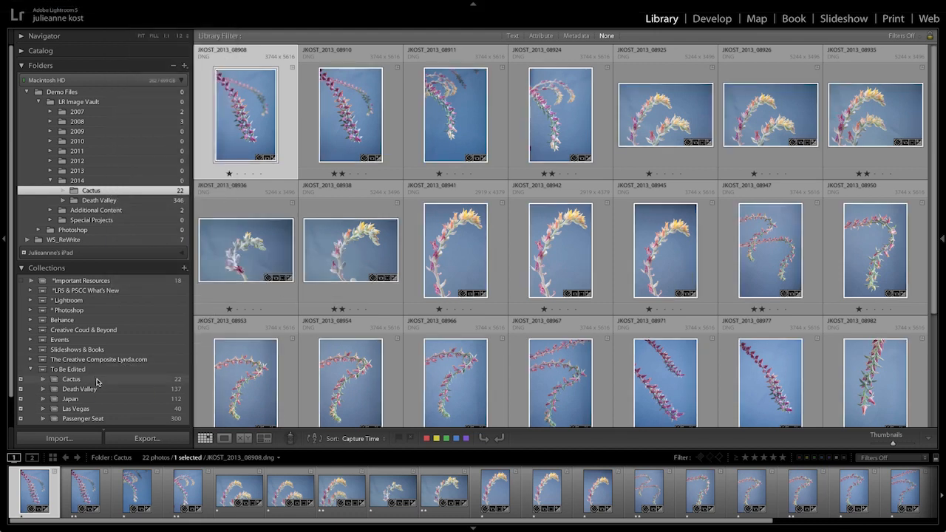
mouse_move(71, 379)
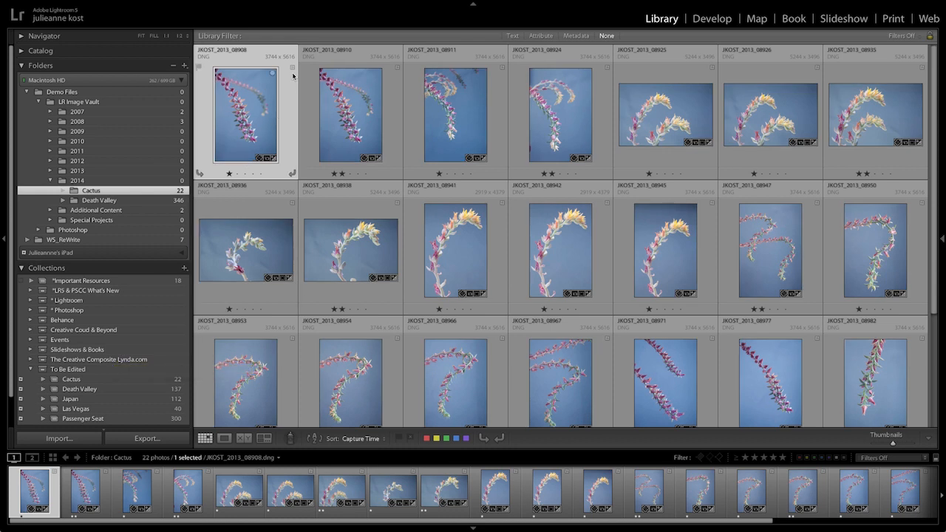
mouse_move(292, 75)
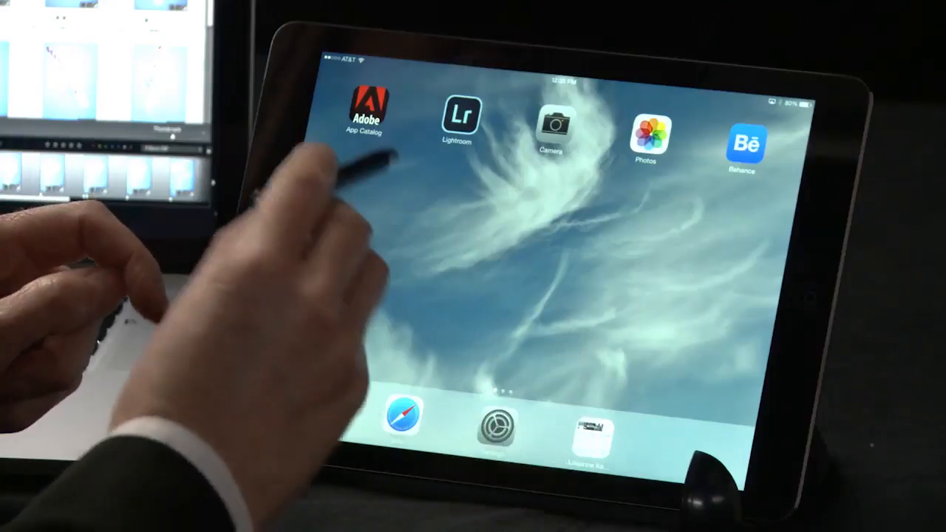
Step: Launch Lightroom mobile on the iPad and open the Japan collection
click(460, 118)
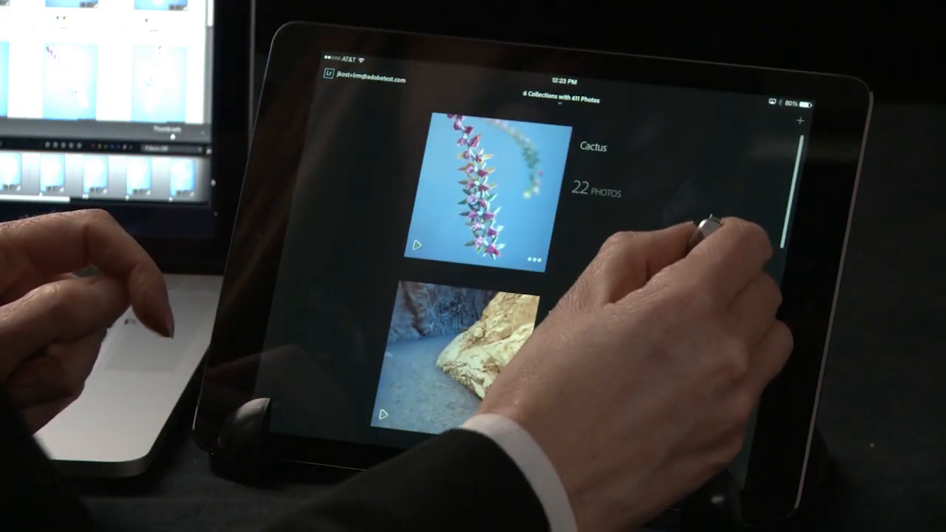
scroll(down, 3)
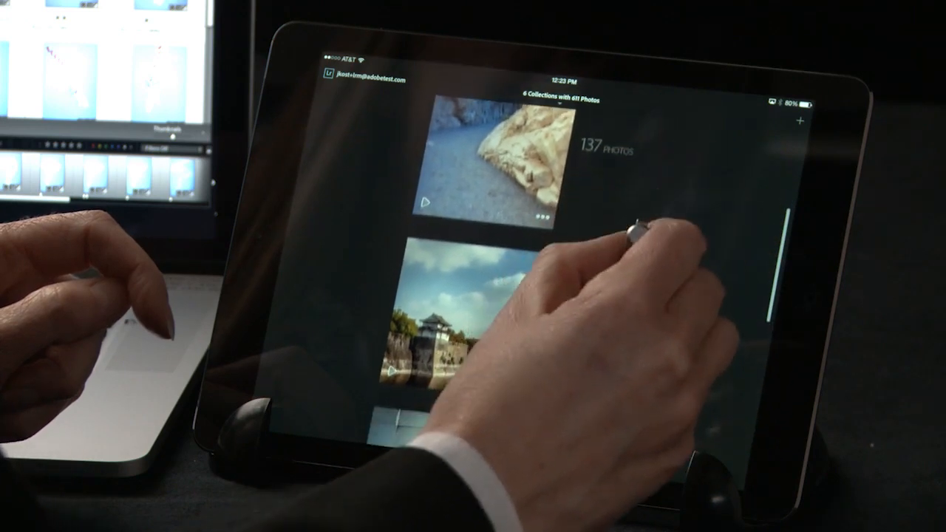
scroll(down, 3)
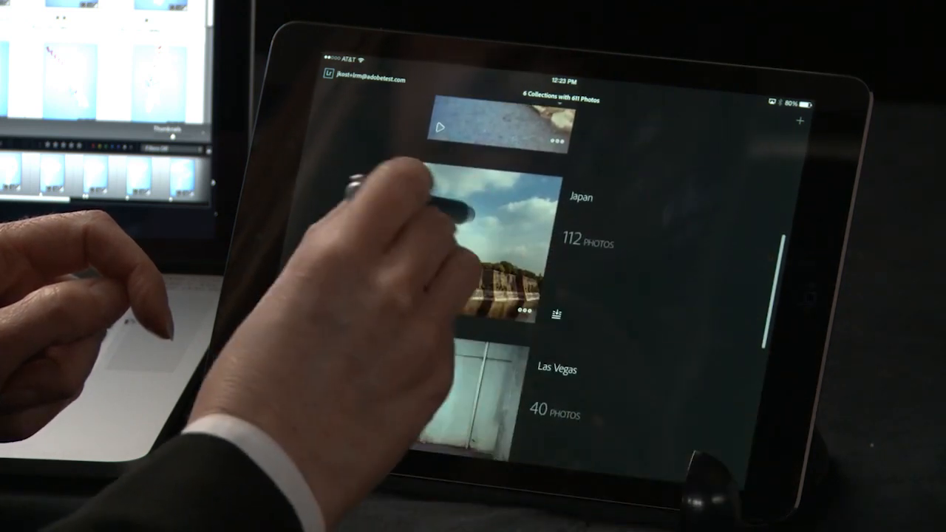
click(510, 251)
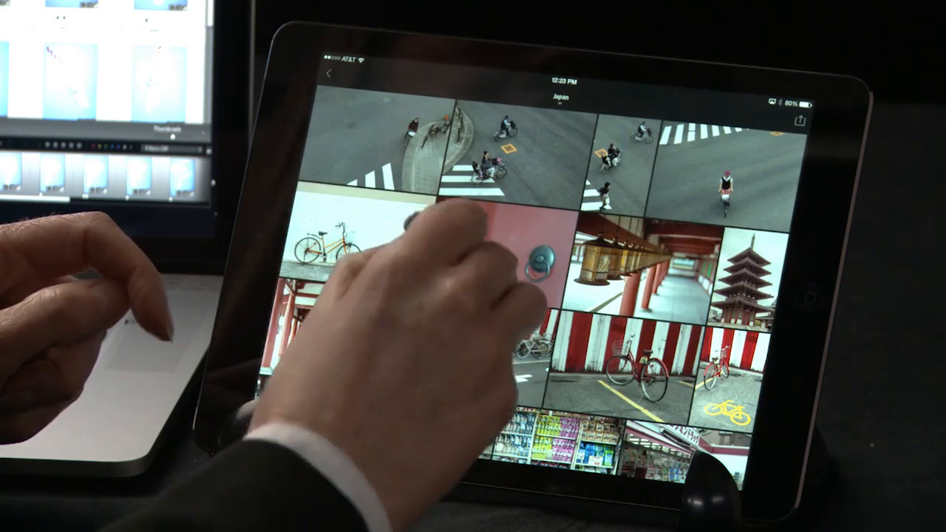
scroll(down, 3)
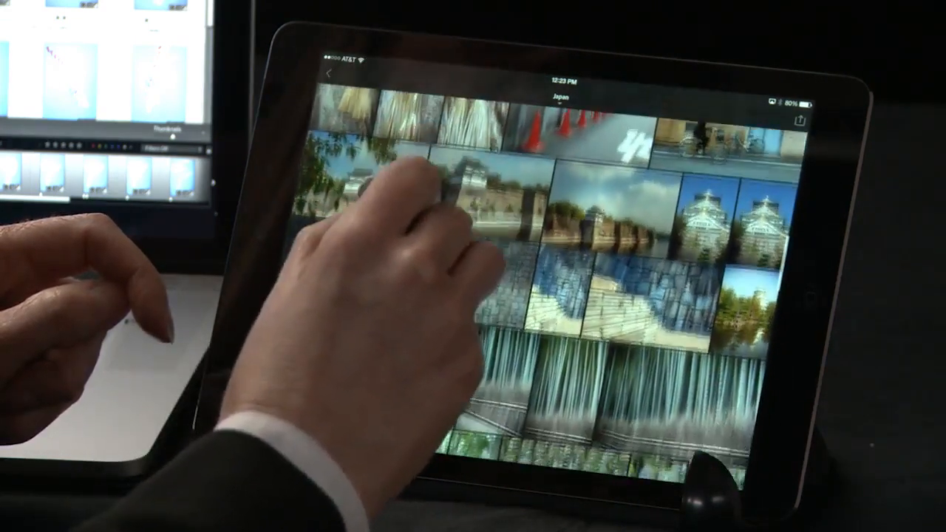
scroll(down, 3)
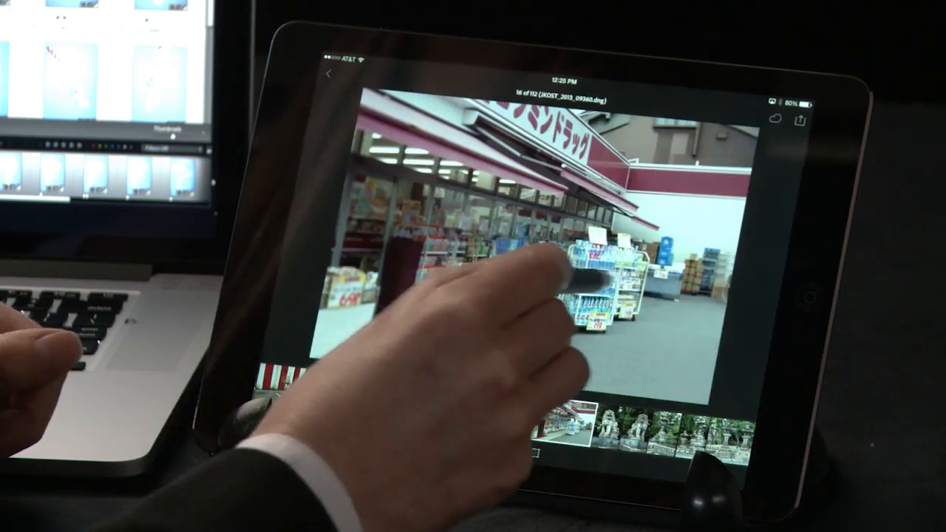
Step: View a Japan collection photo full size in loupe view
click(531, 262)
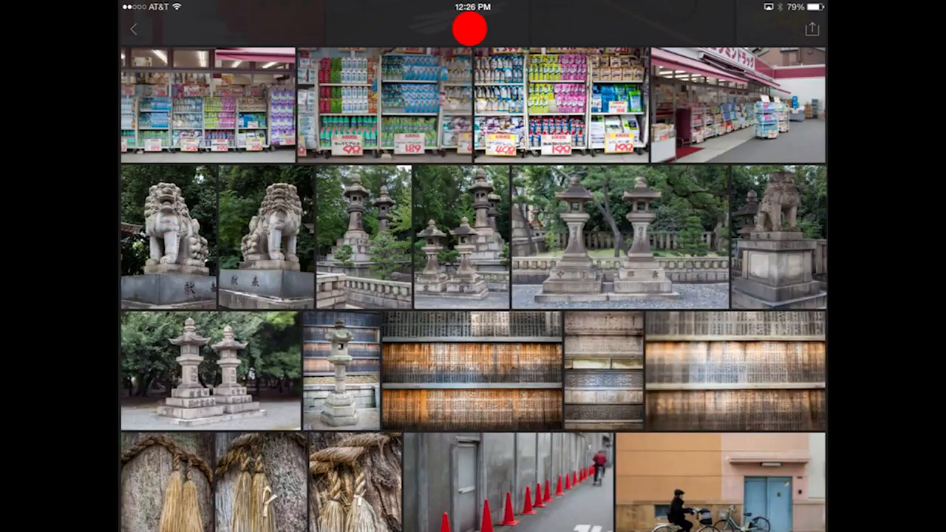
Step: Filter the Japan collection to Rejected, return to All, and sort by Modified Date
click(472, 29)
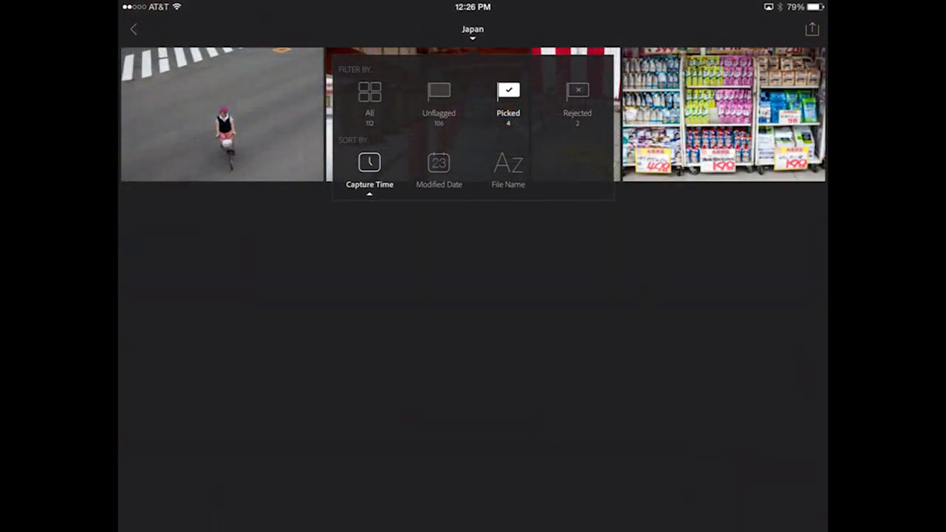
click(578, 100)
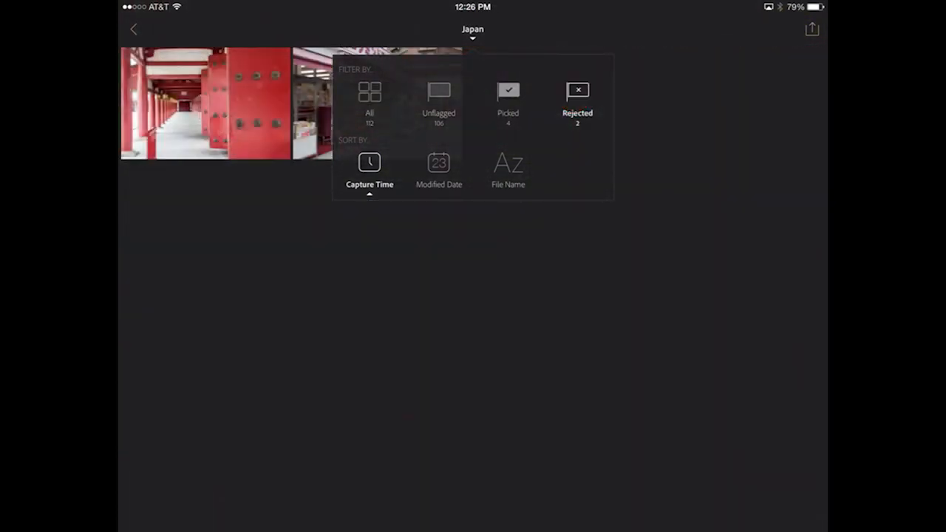
click(370, 100)
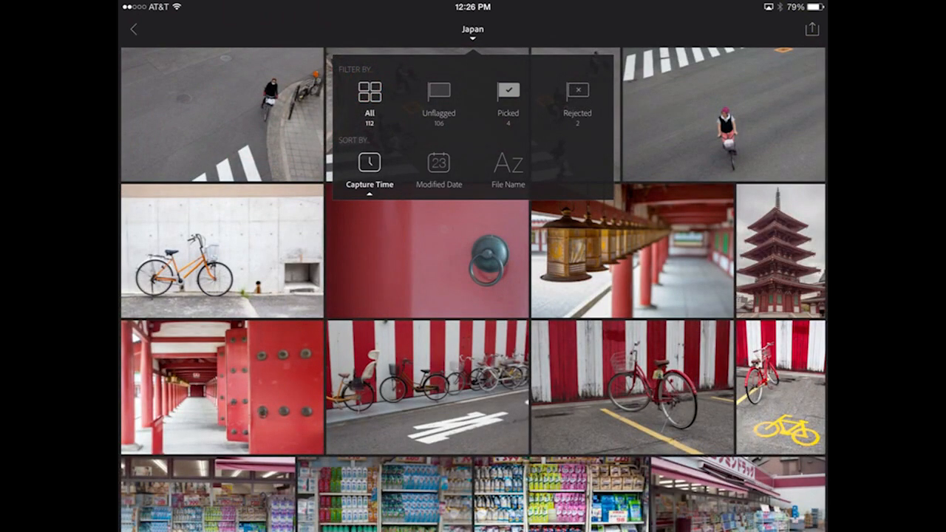
click(439, 163)
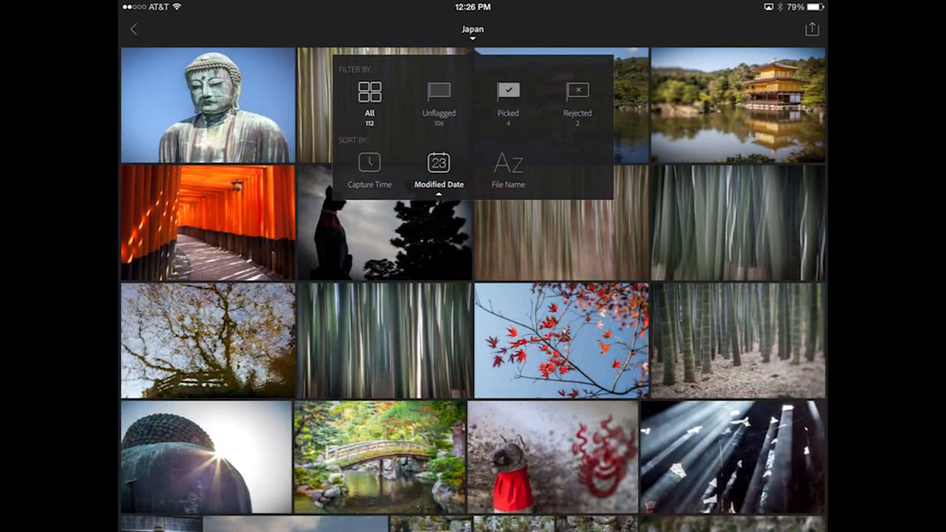
click(507, 170)
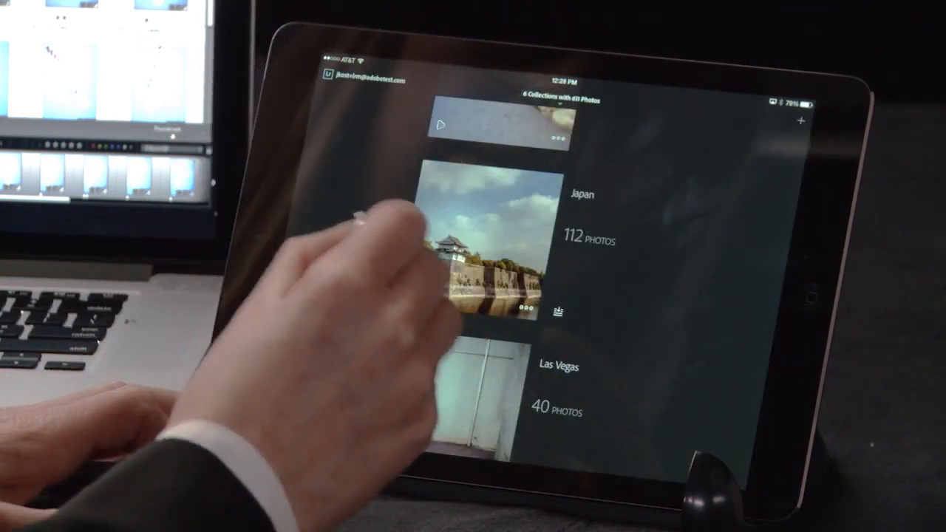
Step: Set the bamboo fence photo as the Japan collection's cover
click(480, 244)
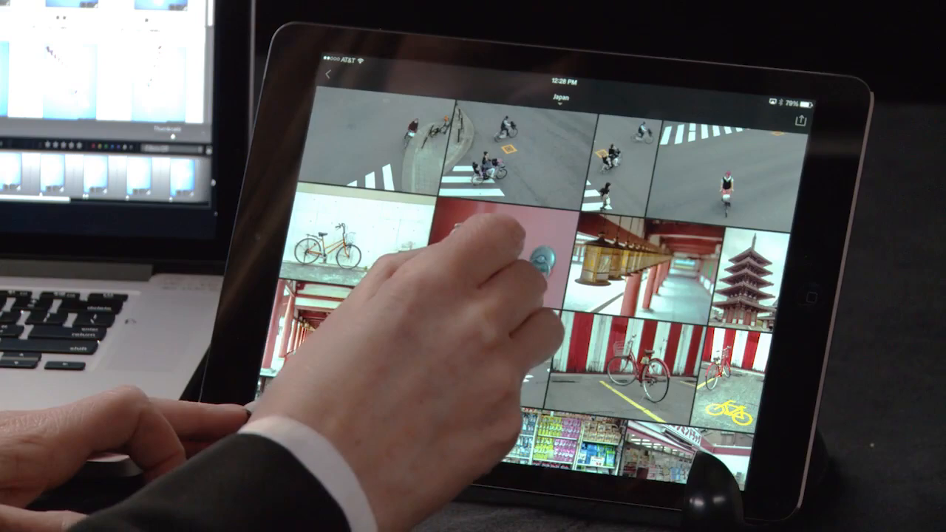
scroll(down, 3)
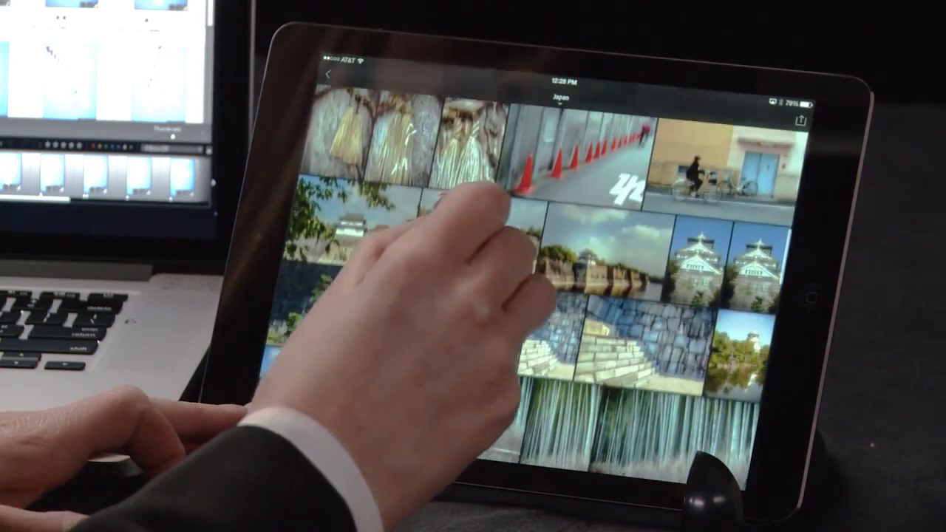
scroll(down, 3)
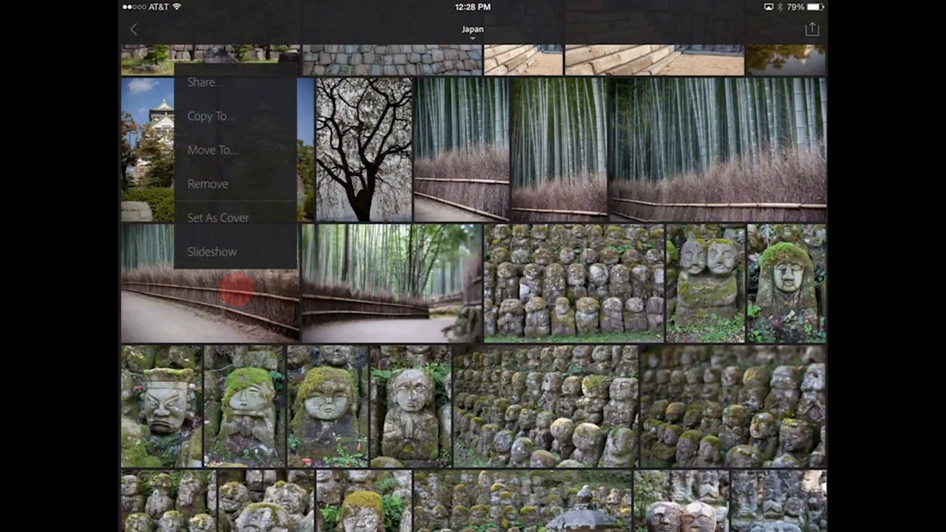
click(217, 217)
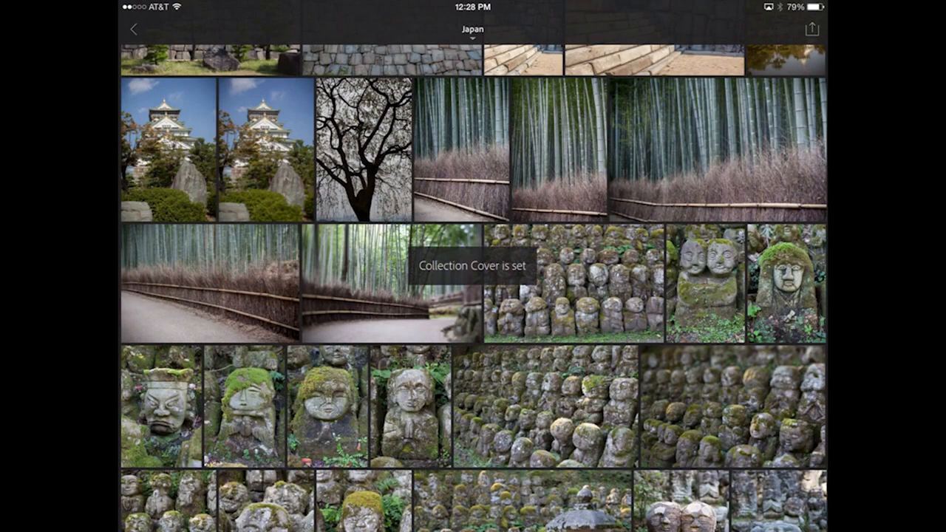
click(134, 29)
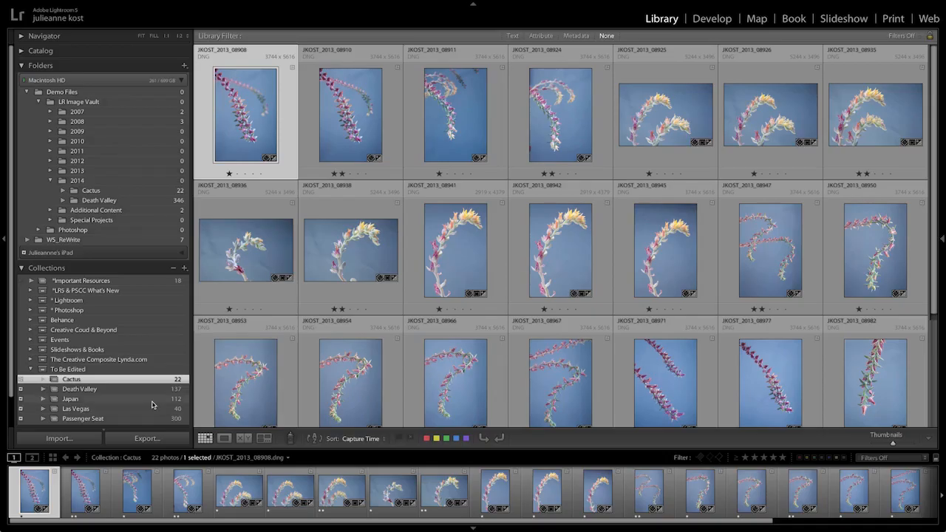
Step: Select the Cactus collection in the To Be Edited set
click(71, 399)
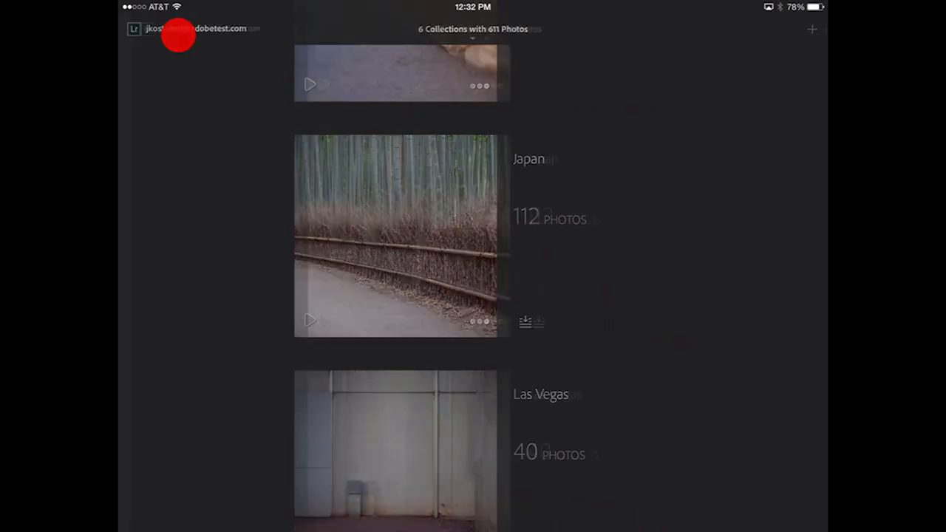
click(135, 28)
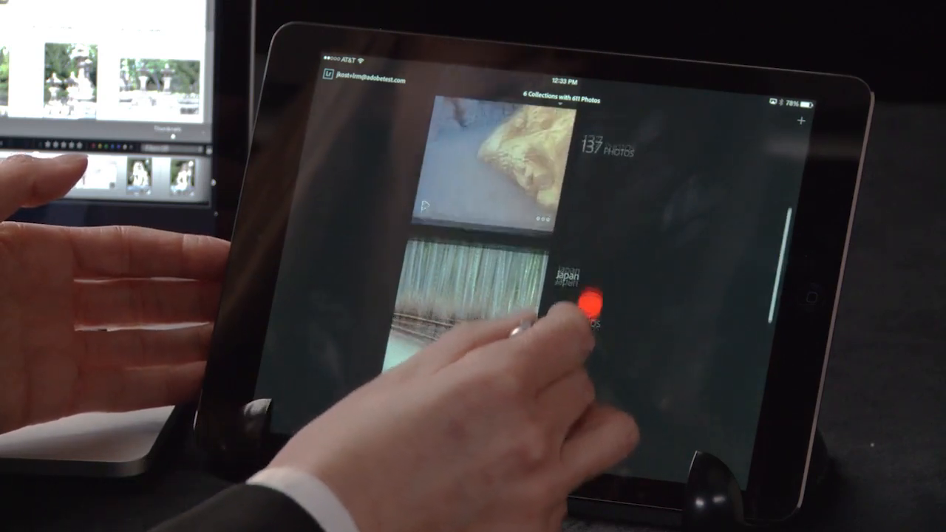
Step: Enable offline editing for Death Valley and confirm downloading its 137 photos
scroll(down, 3)
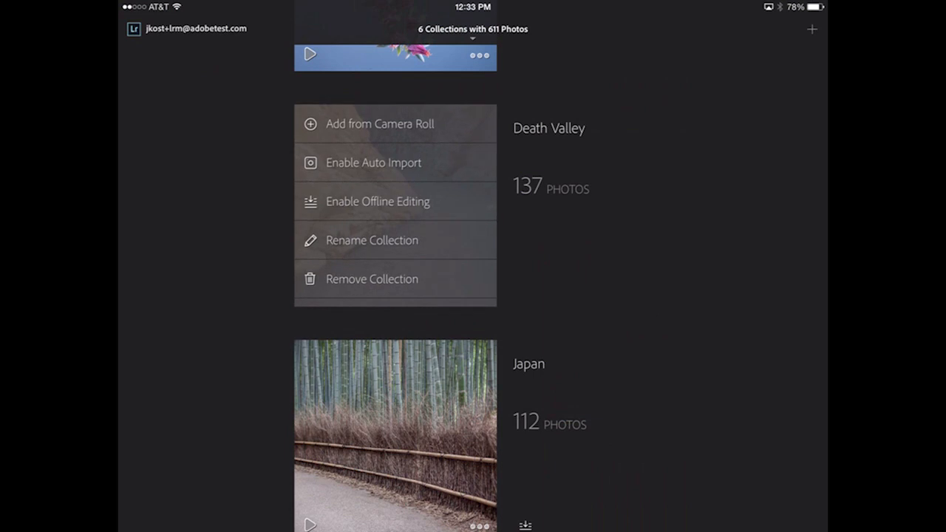
click(378, 201)
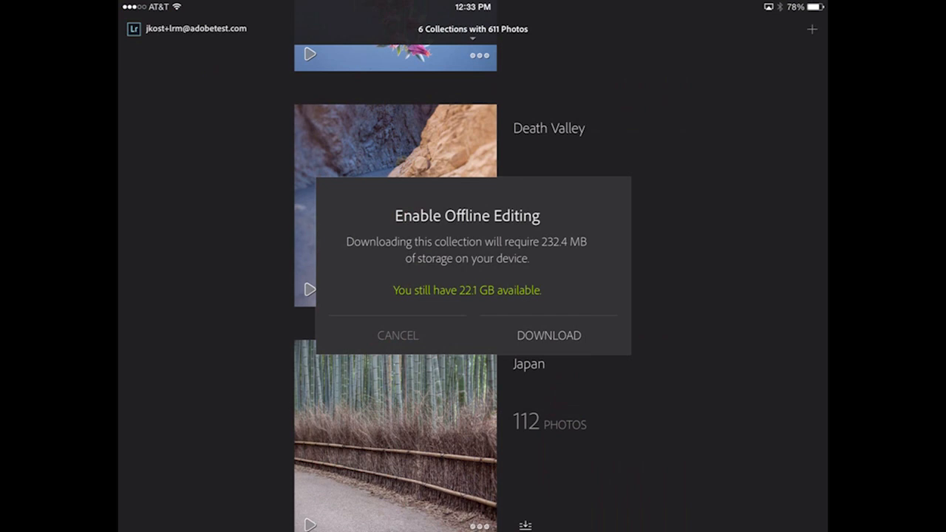
click(548, 335)
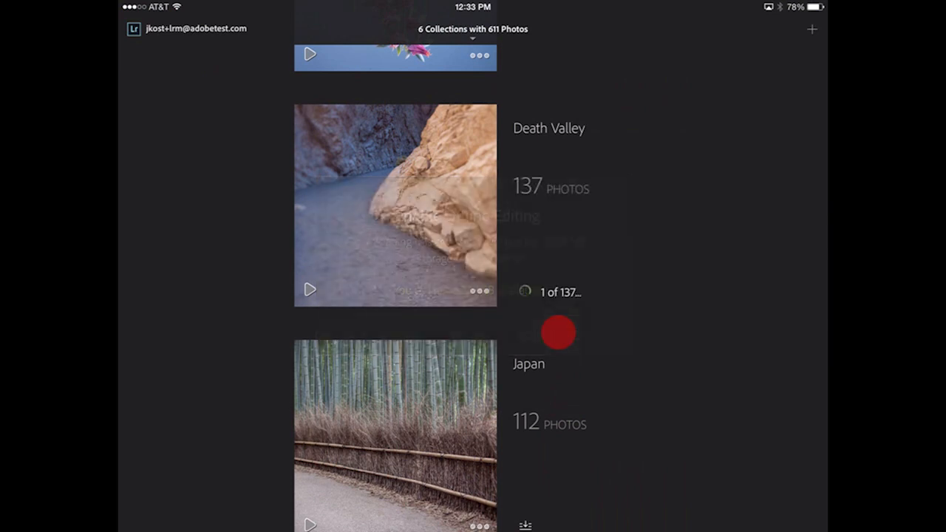